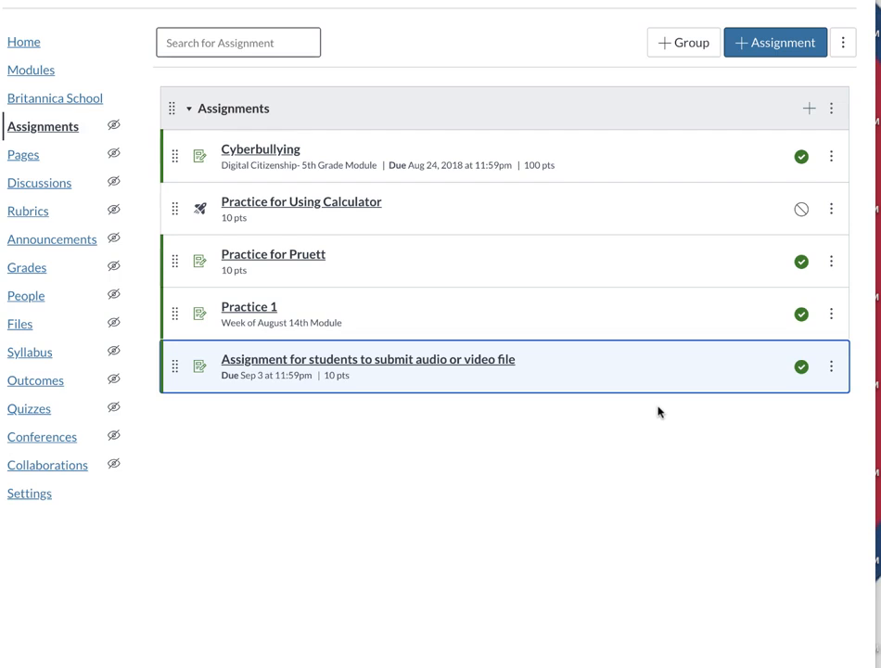
pyautogui.moveTo(760, 52)
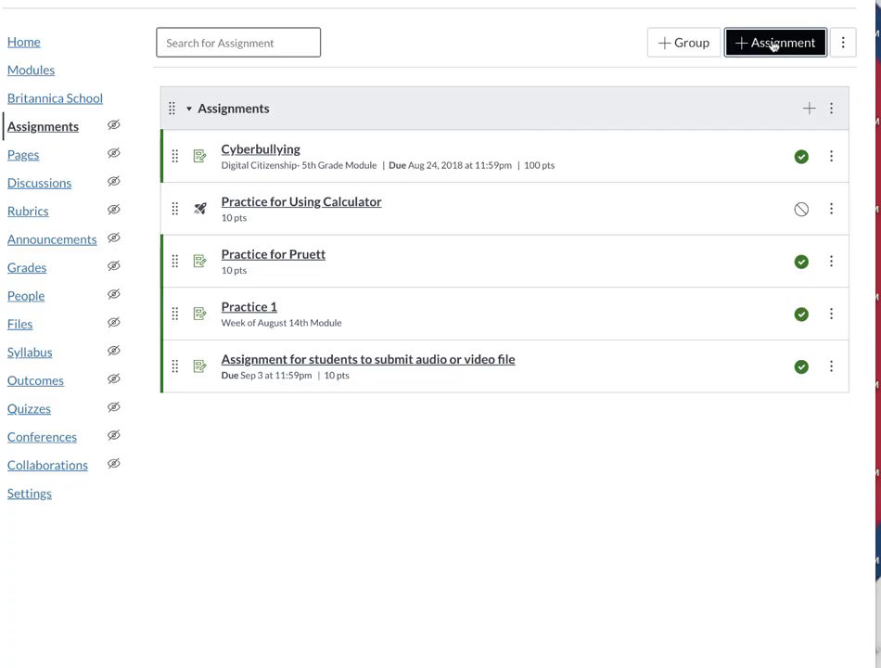
# Step: Create a new assignment named 'vbzcvb' with the description line 'fbzfbzfcb'
pyautogui.click(776, 43)
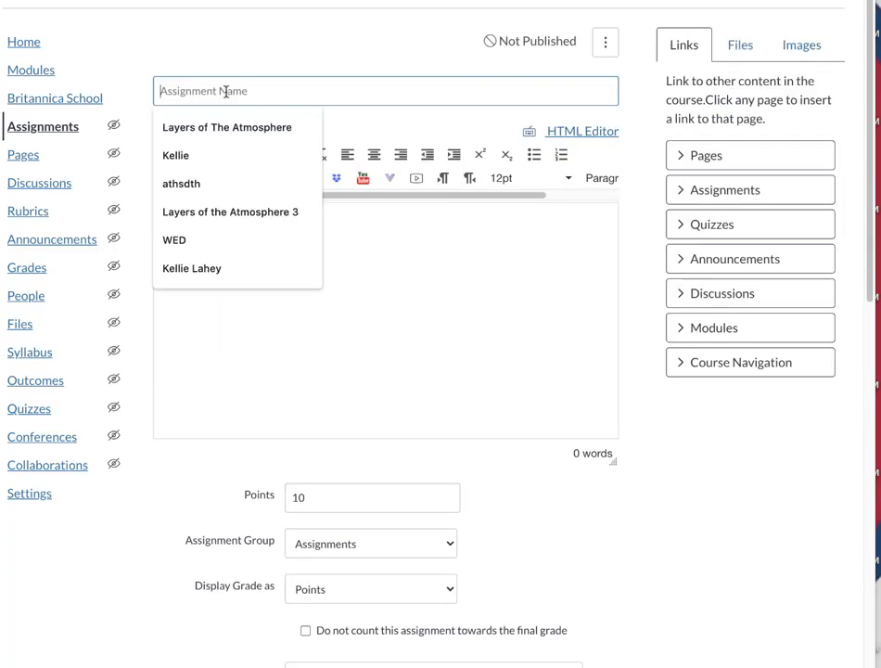
pyautogui.write('vbzcvb')
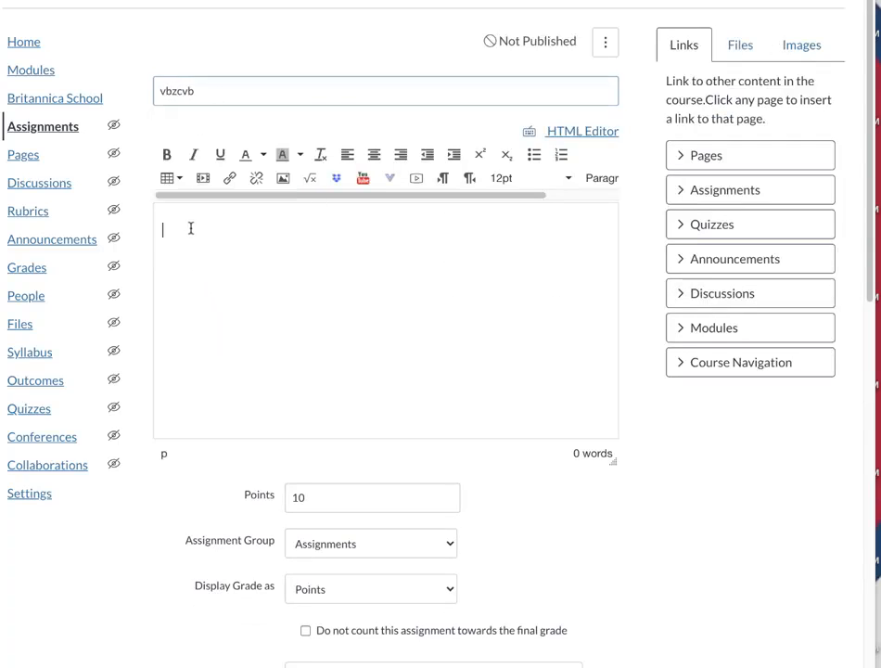
pyautogui.write('fbzfbzfcb')
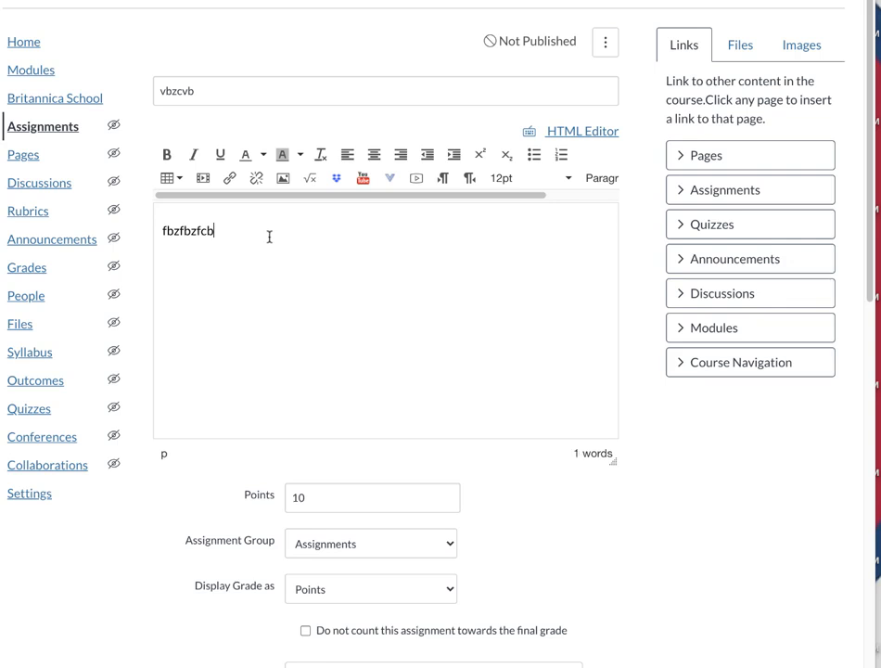
pyautogui.press('Return')
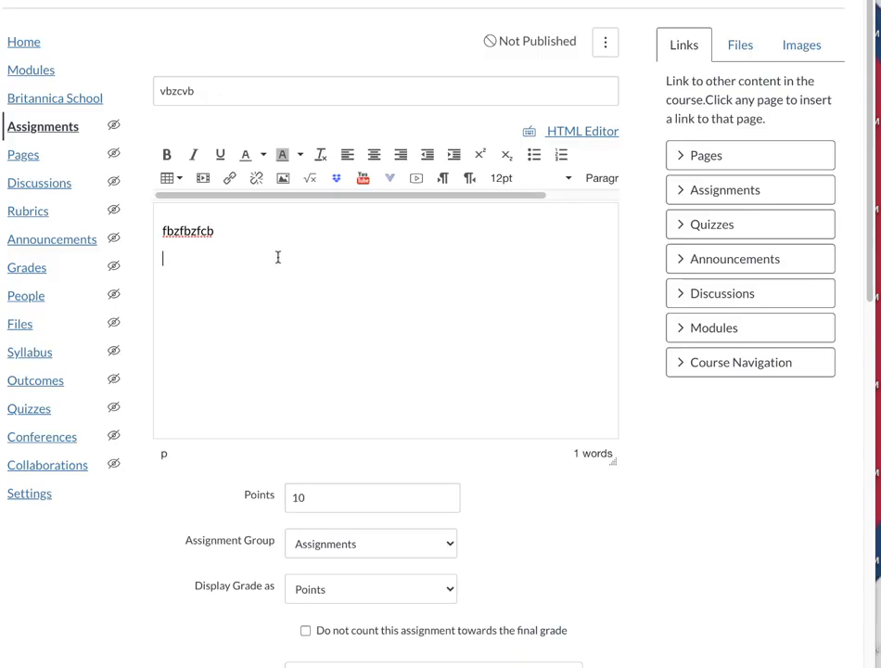
pyautogui.scroll(-3)
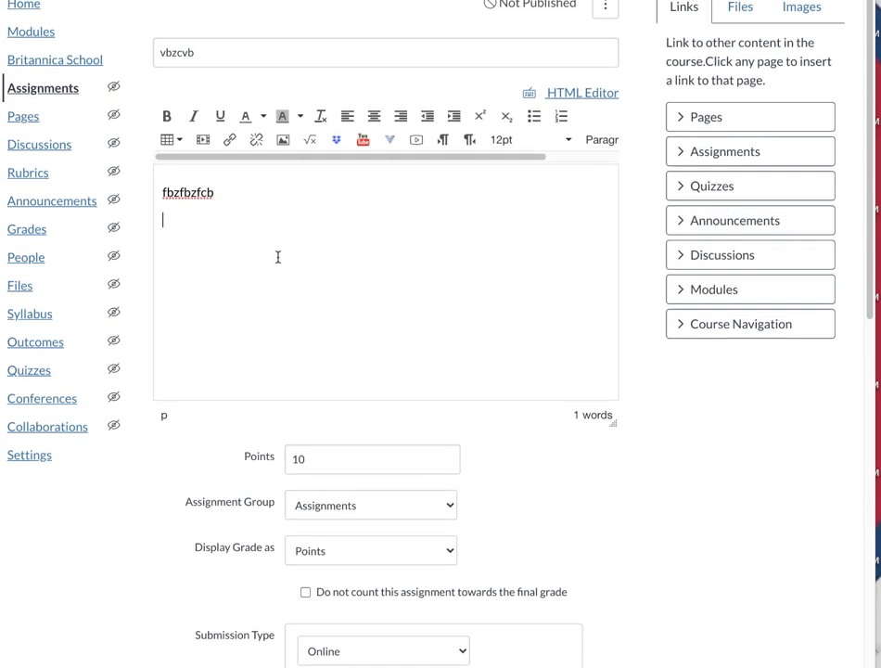
pyautogui.moveTo(194, 253)
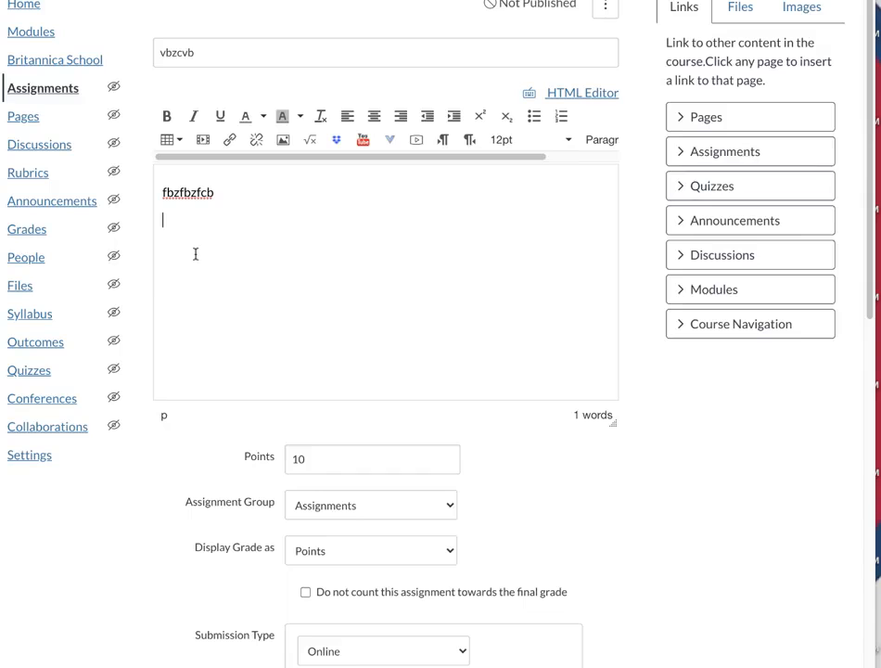
pyautogui.scroll(-3)
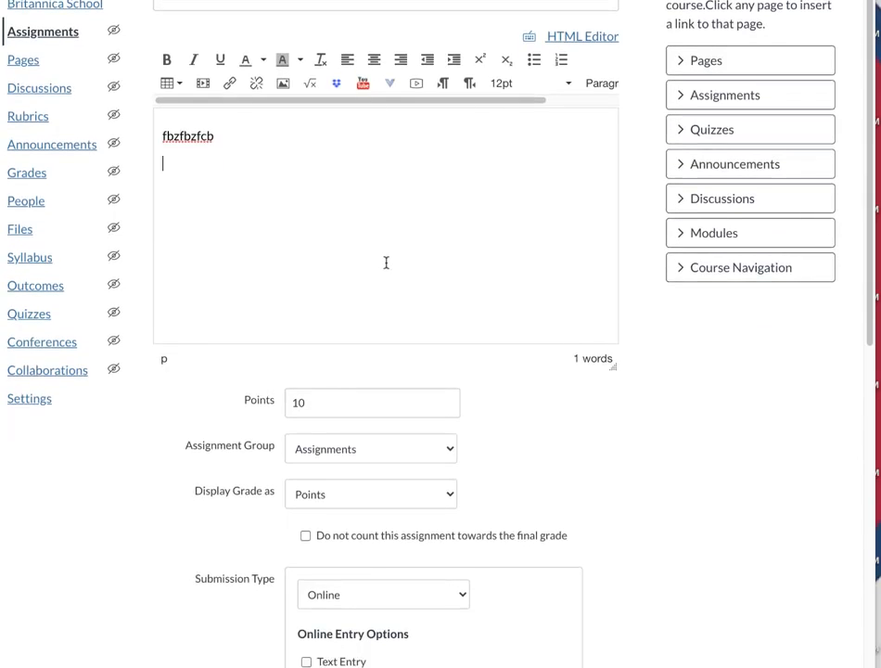
pyautogui.scroll(-3)
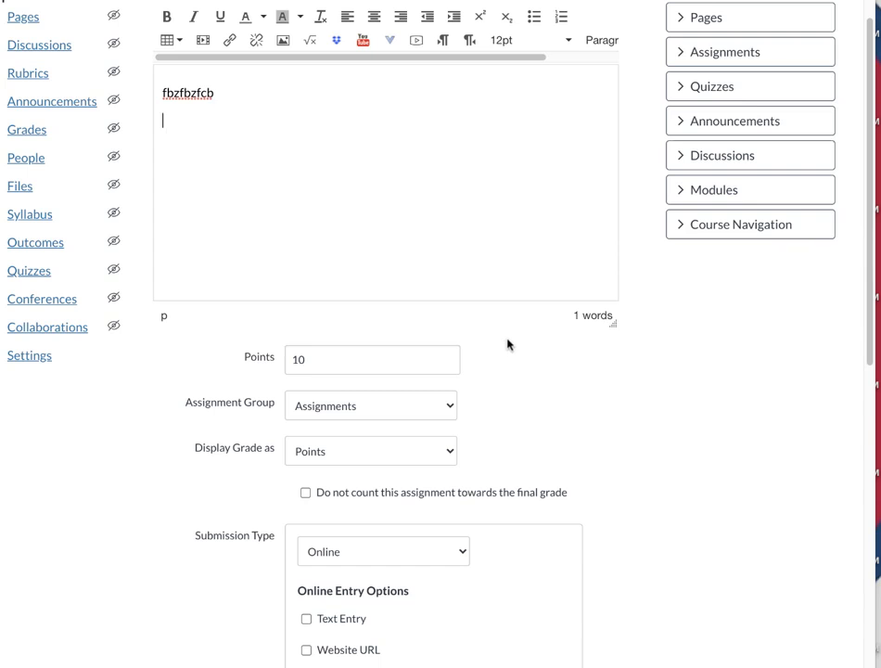
pyautogui.scroll(-3)
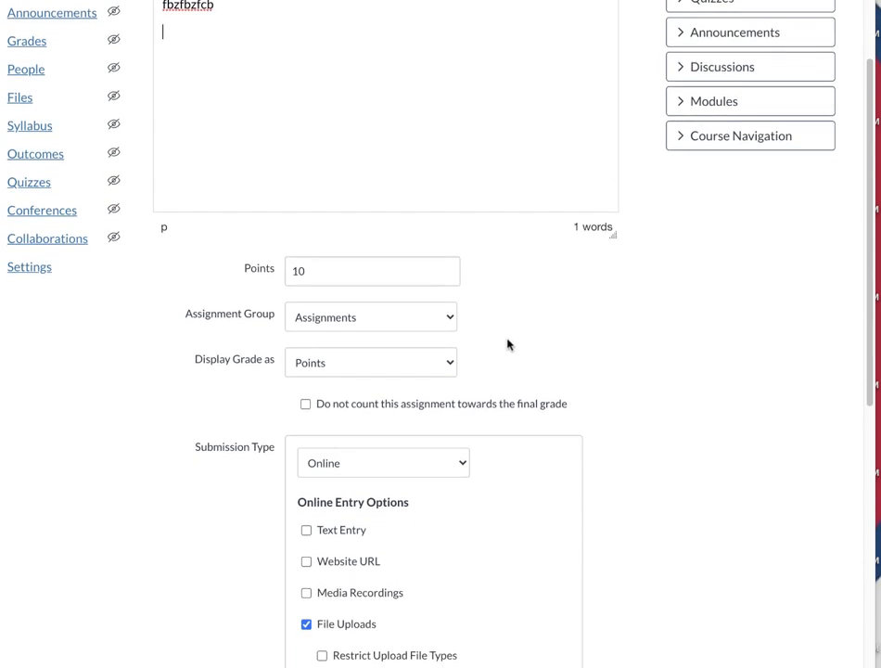
pyautogui.scroll(-3)
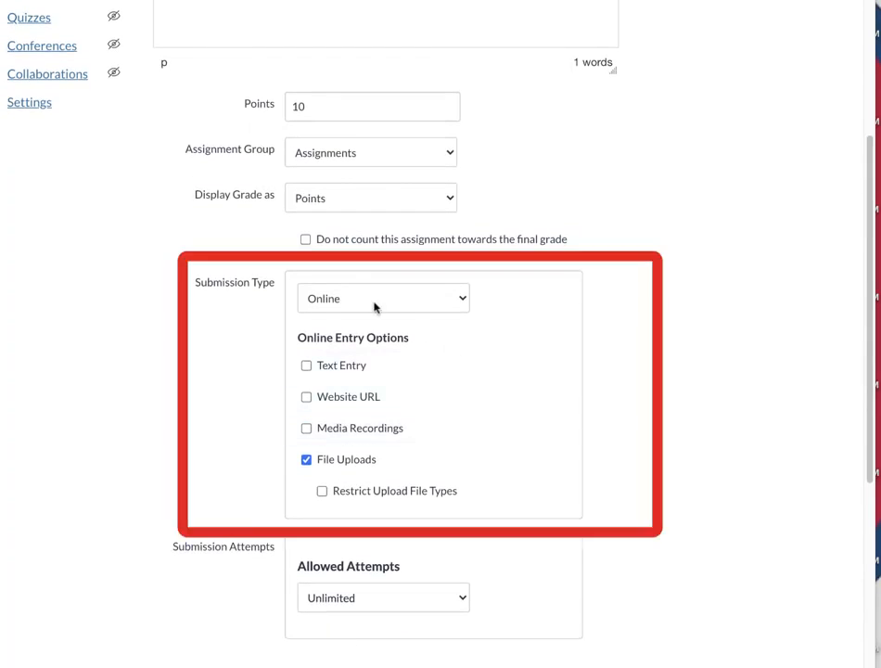
pyautogui.click(382, 297)
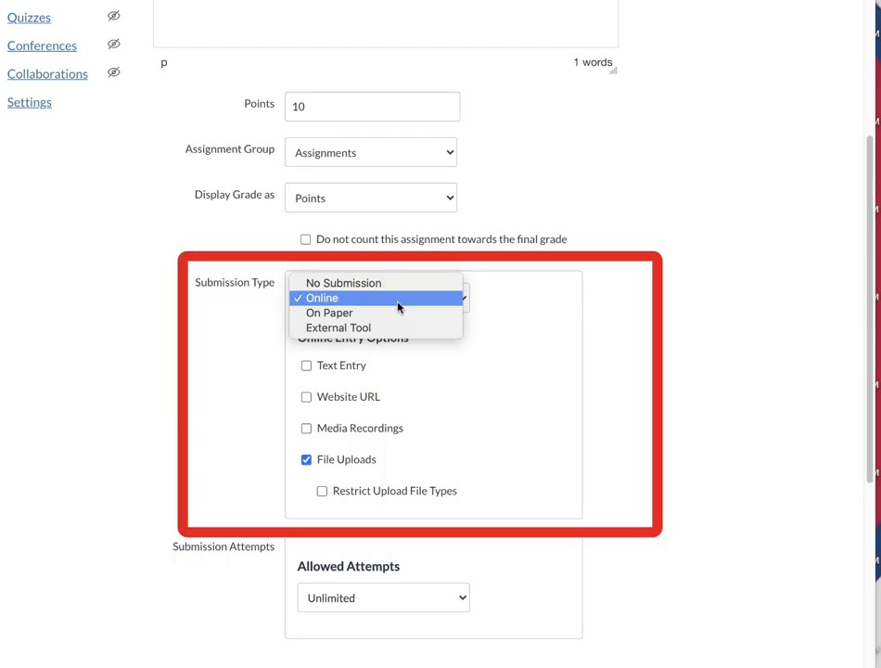
pyautogui.click(321, 297)
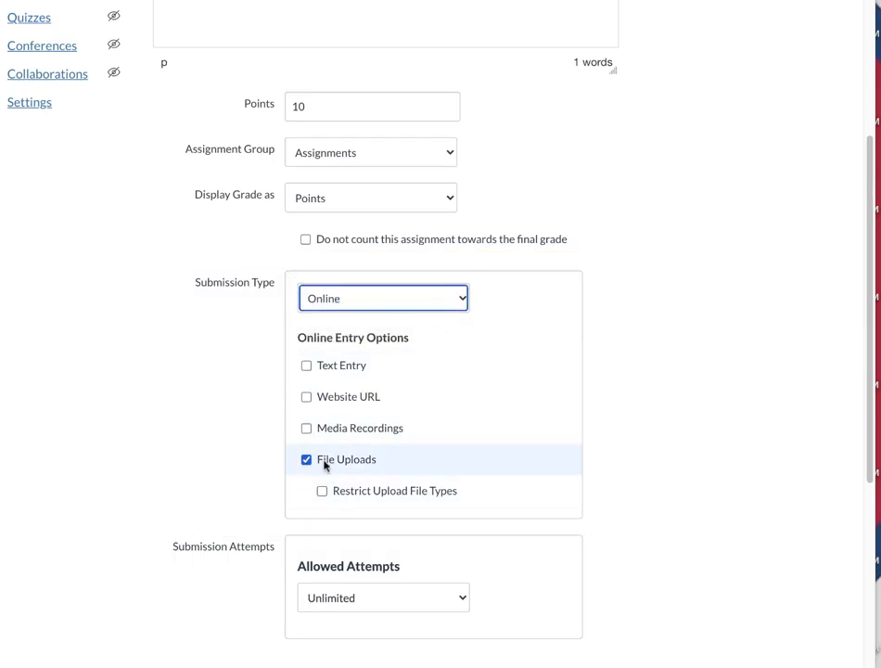
pyautogui.scroll(-3)
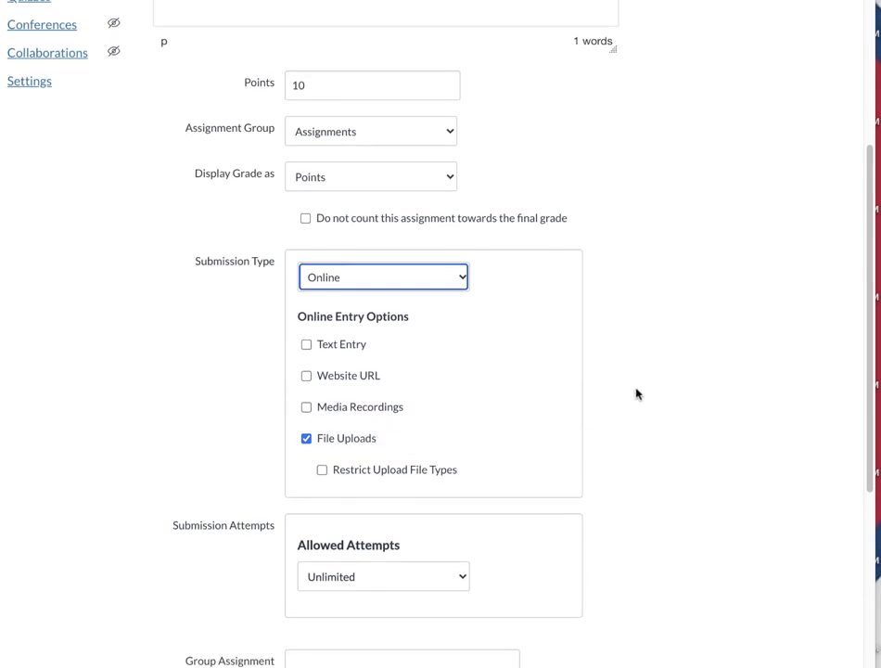
pyautogui.scroll(-3)
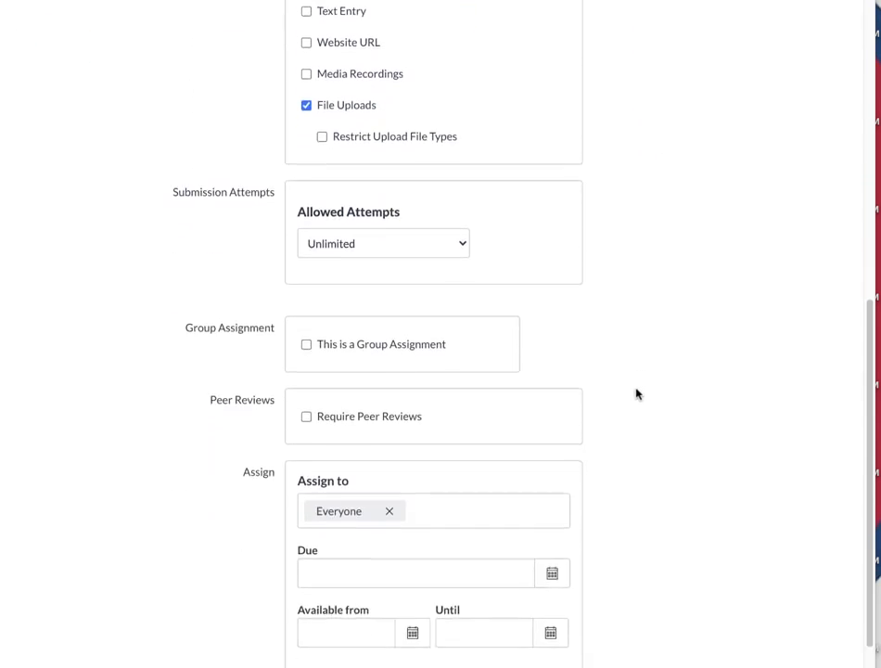
# Step: Leave the Due and Available from dates empty and save the assignment as published
pyautogui.scroll(-3)
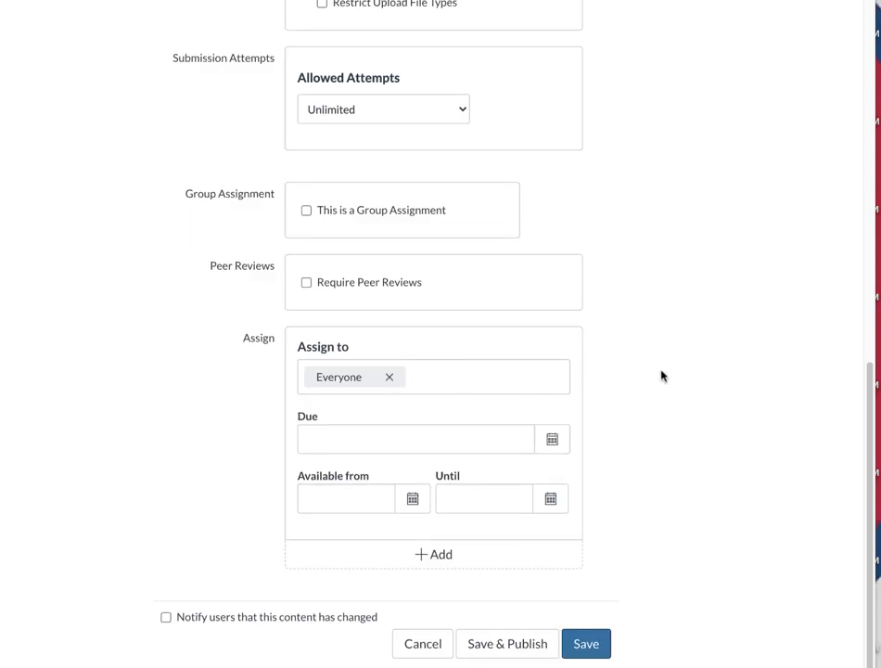
pyautogui.click(415, 438)
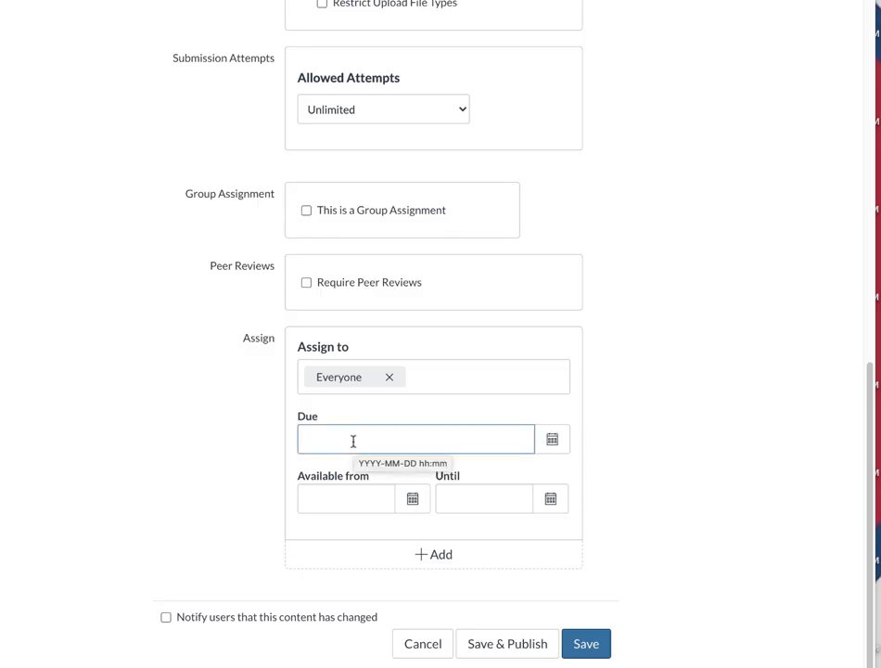
pyautogui.moveTo(619, 430)
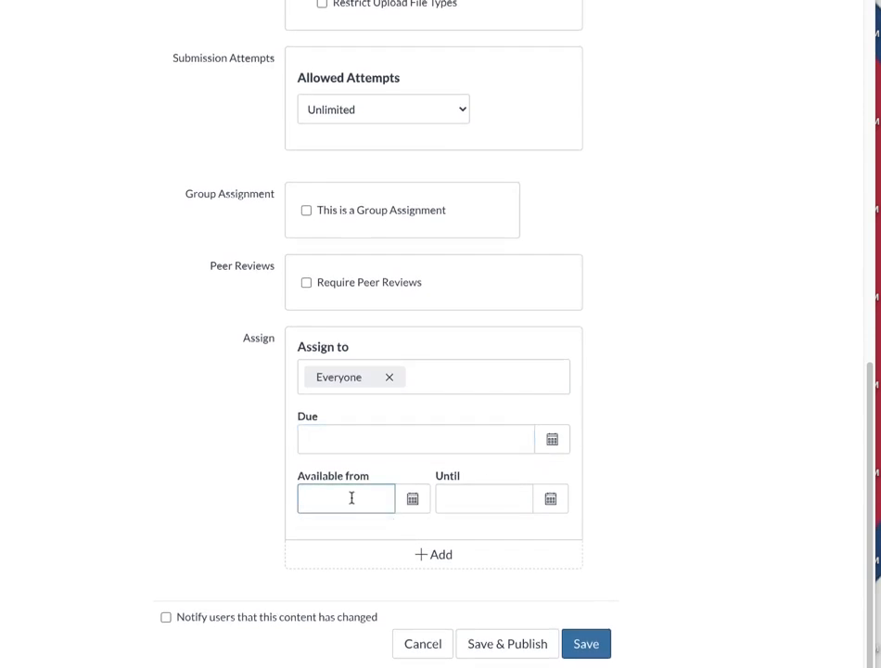
pyautogui.click(482, 497)
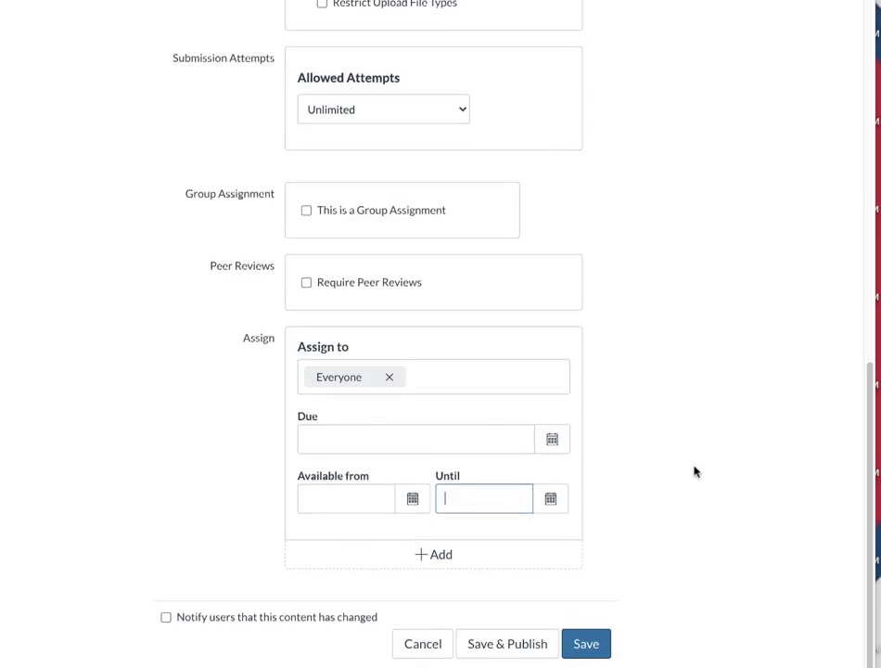
pyautogui.moveTo(509, 644)
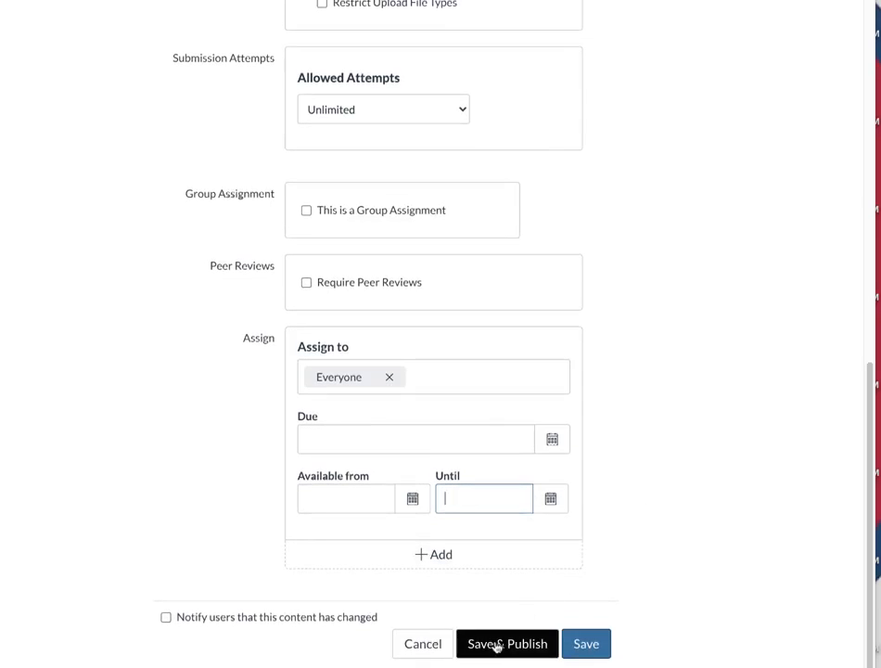
pyautogui.click(507, 642)
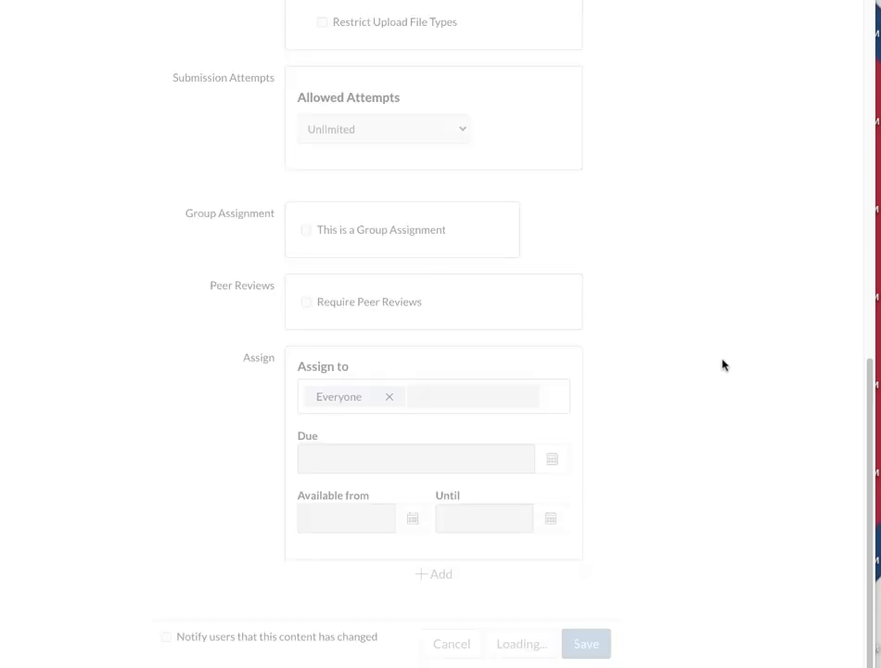
pyautogui.click(587, 642)
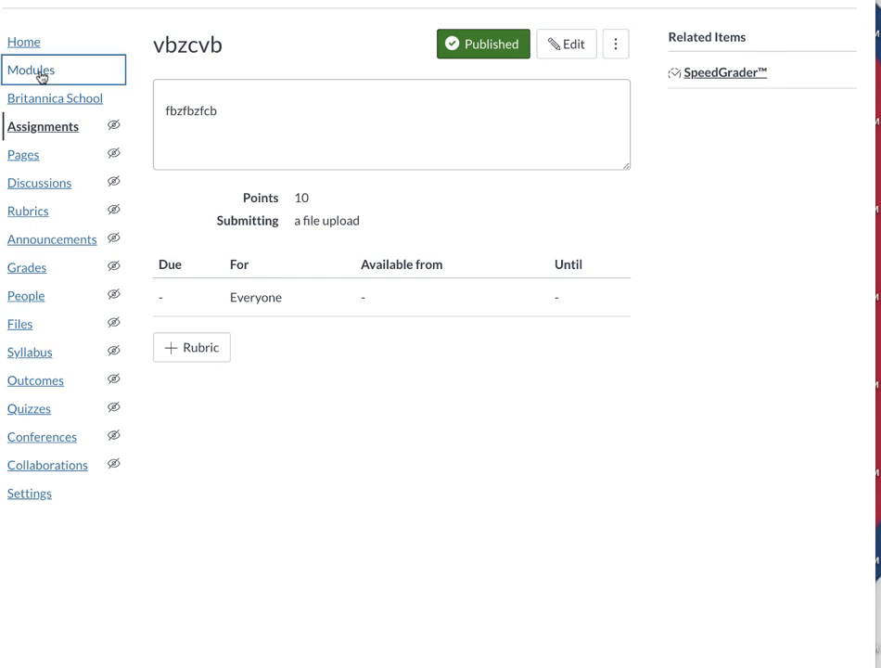
pyautogui.click(32, 70)
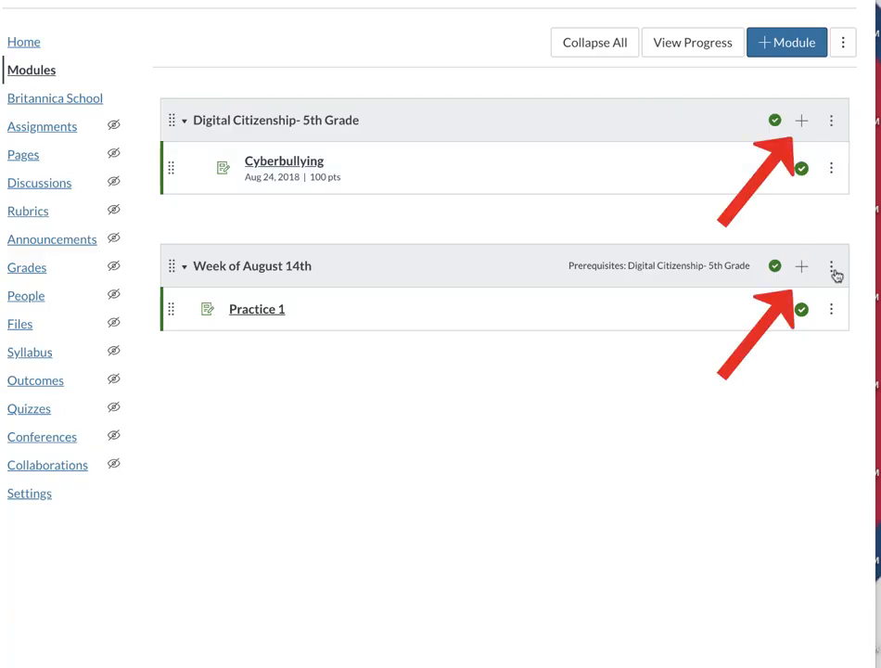
pyautogui.moveTo(801, 271)
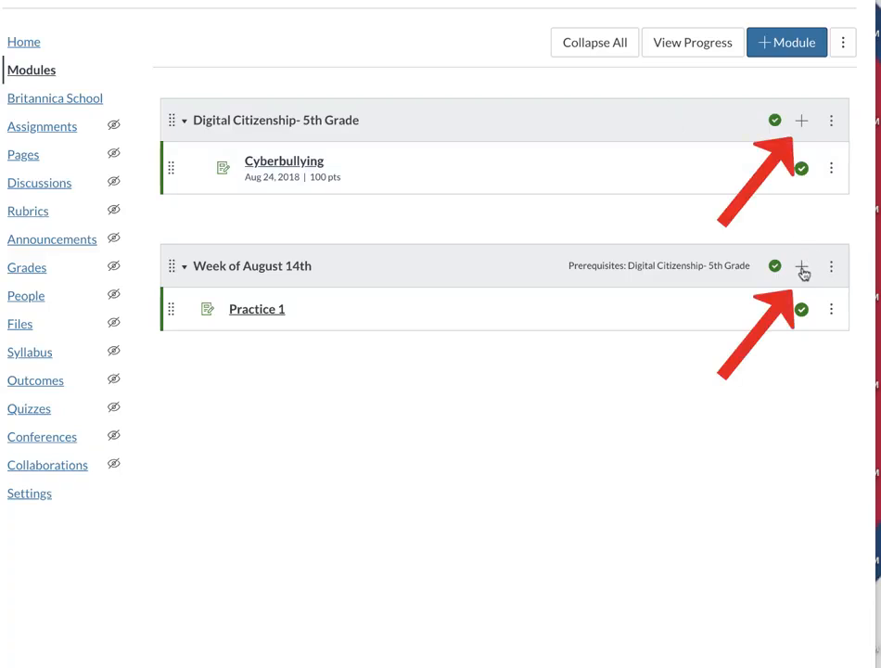
pyautogui.moveTo(801, 120)
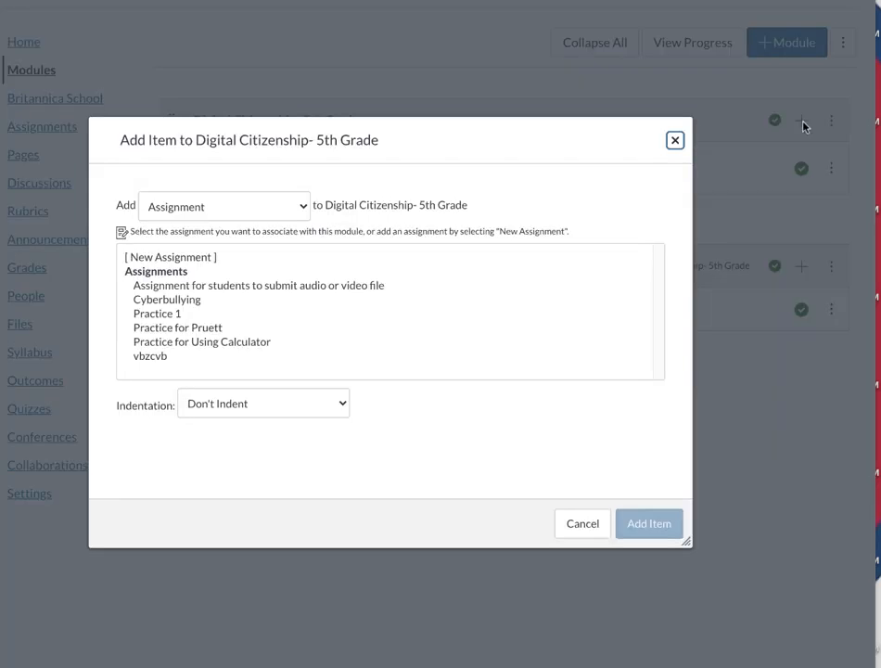
pyautogui.moveTo(241, 215)
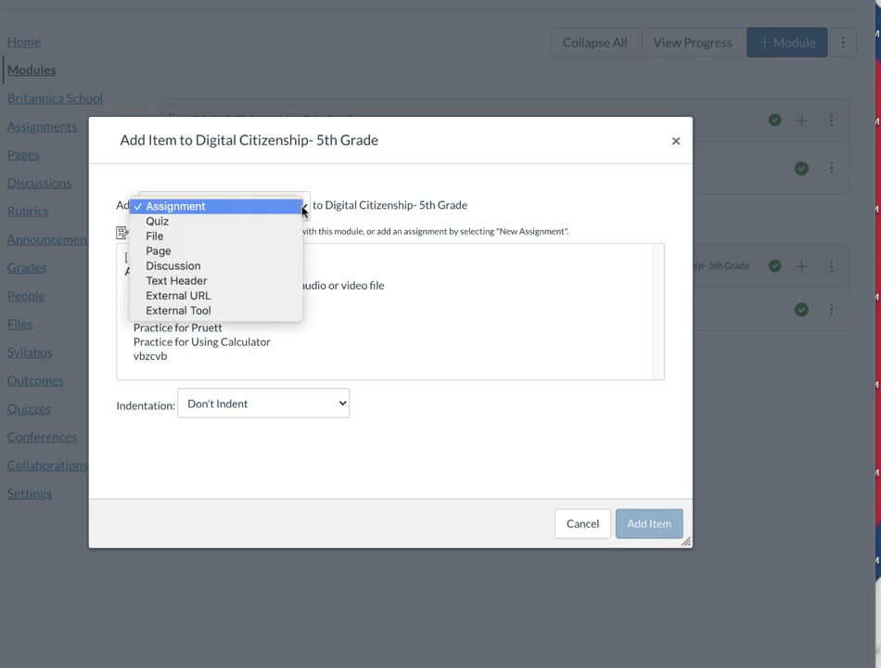
# Step: Add the vbzcvb assignment as a module item indented 2 levels
pyautogui.click(174, 206)
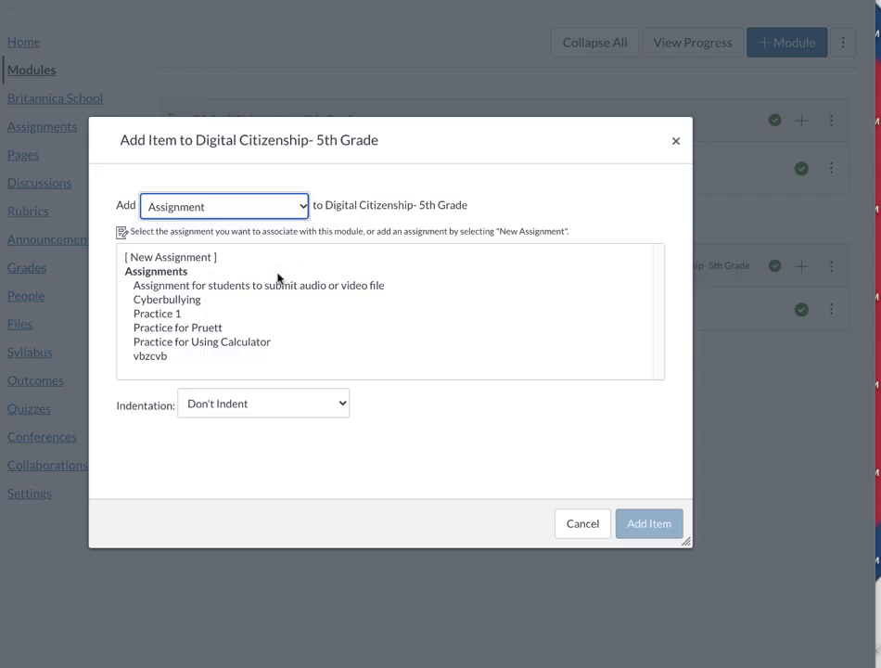
pyautogui.click(150, 357)
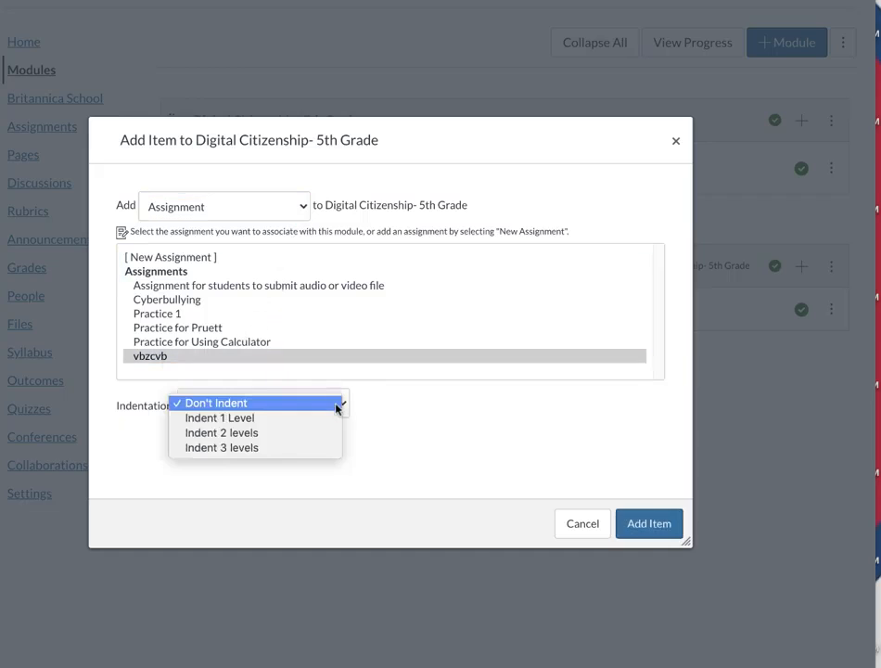
pyautogui.click(220, 432)
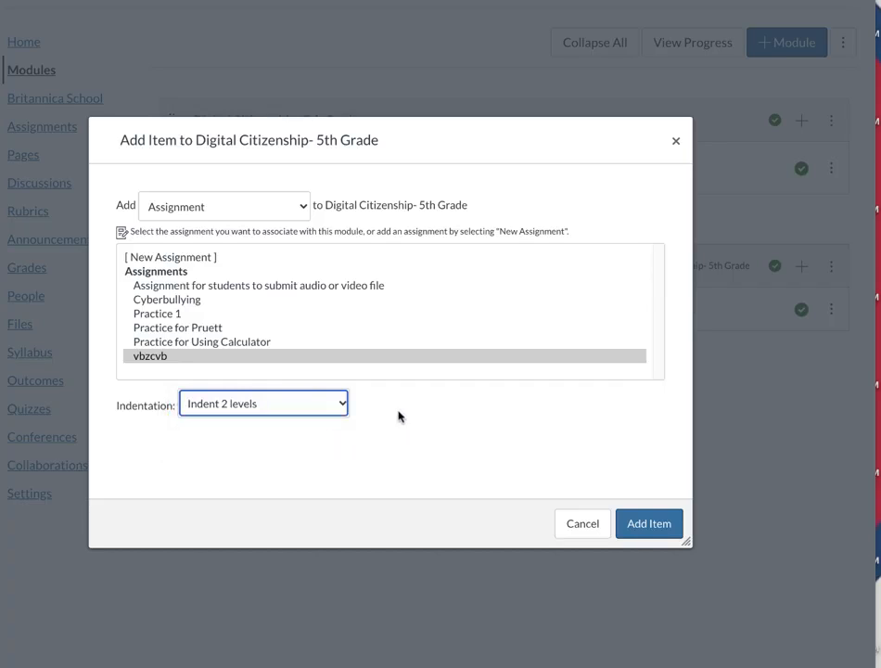
pyautogui.click(649, 524)
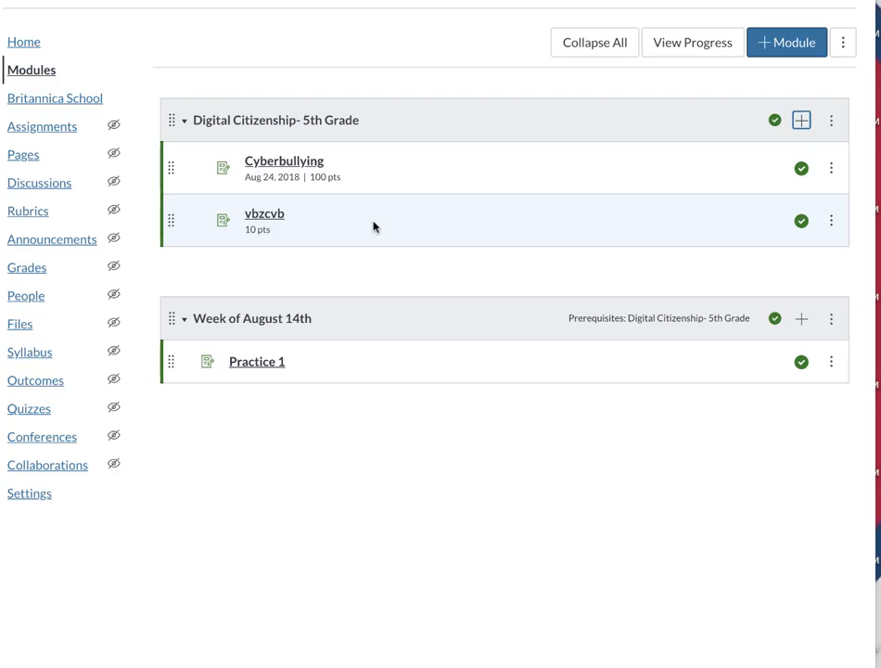
pyautogui.moveTo(297, 63)
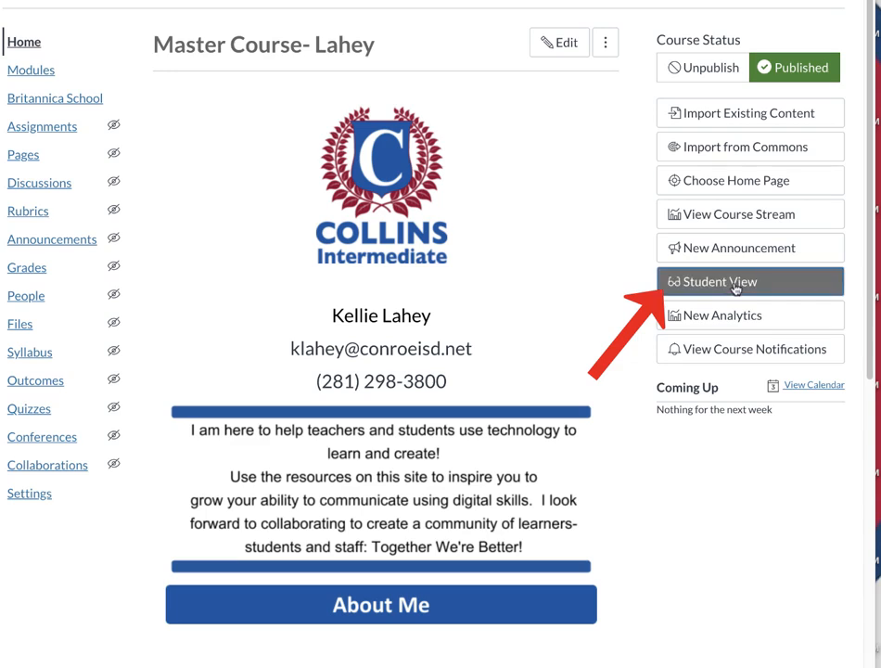
# Step: Enter Student View and open the vbzcvb assignment from Modules
pyautogui.click(750, 282)
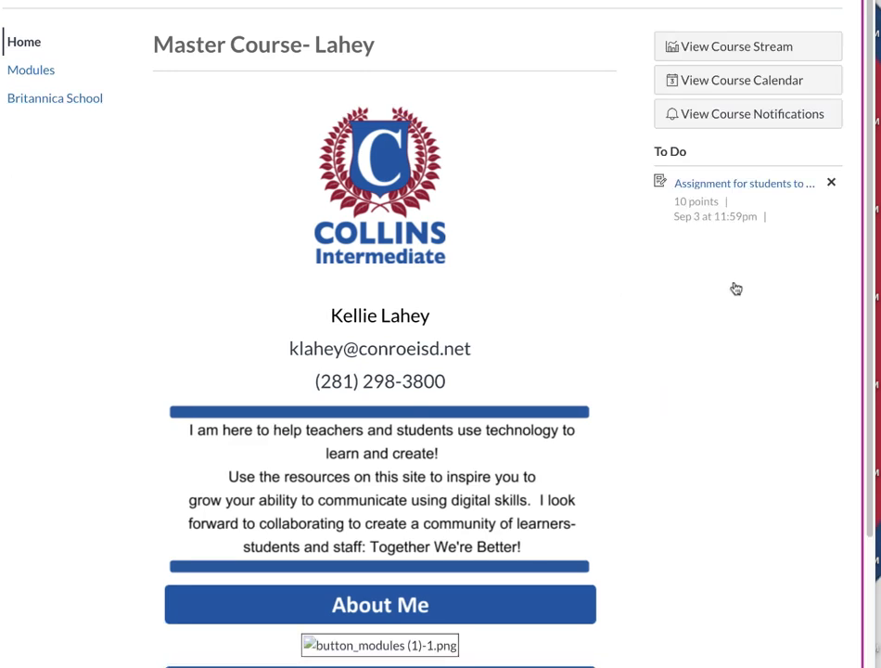
pyautogui.moveTo(624, 275)
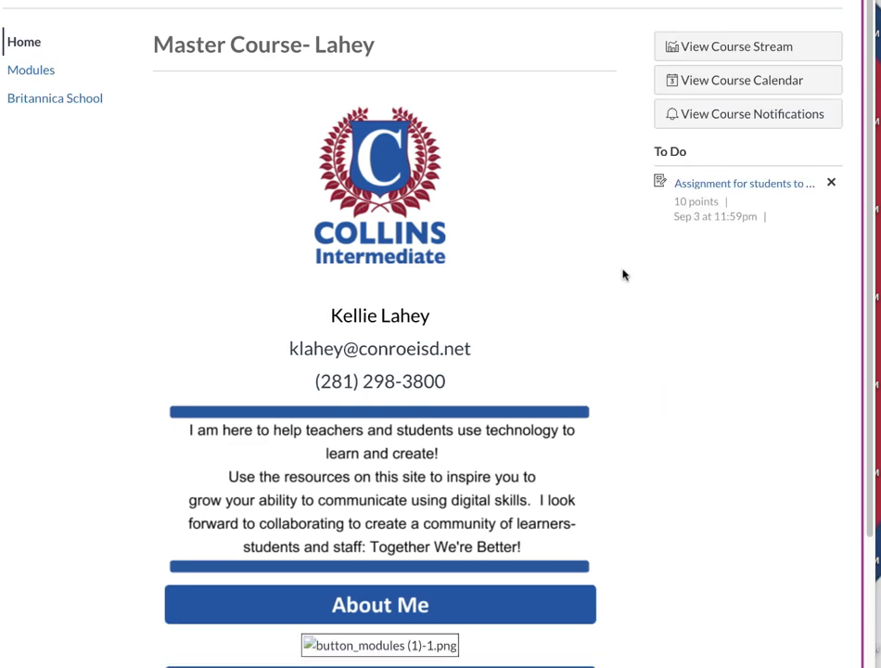
pyautogui.click(31, 70)
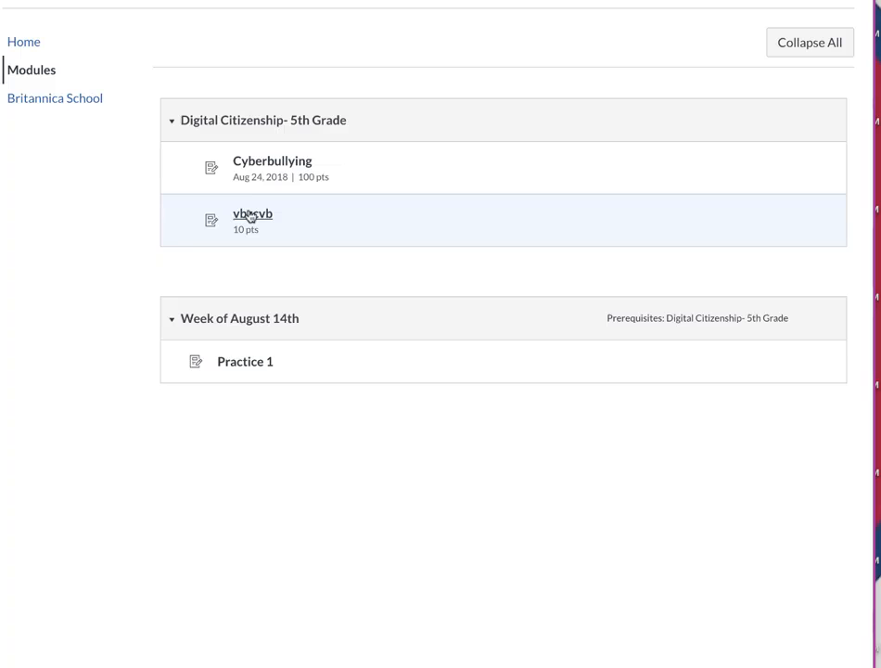
pyautogui.click(252, 213)
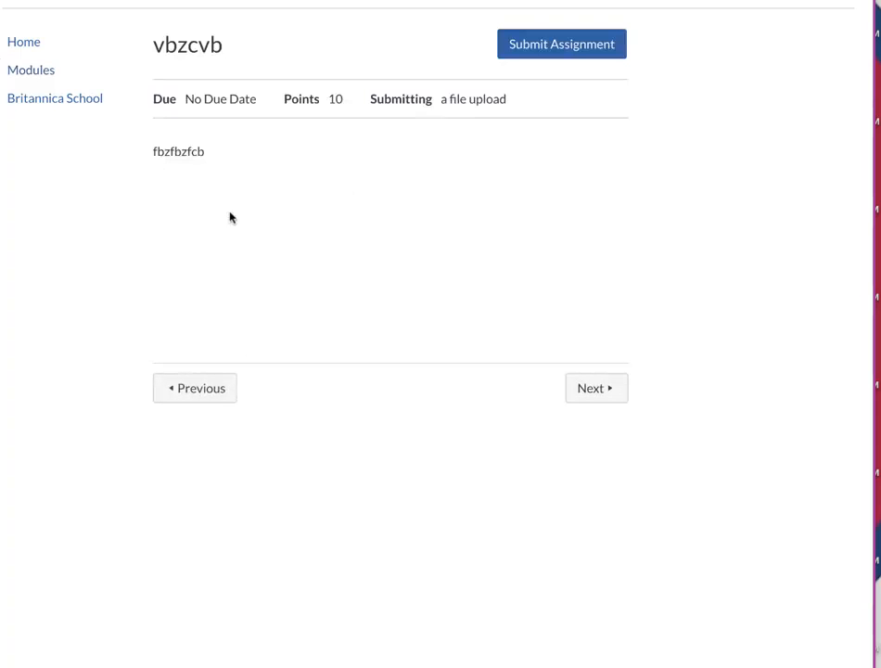
pyautogui.moveTo(145, 187)
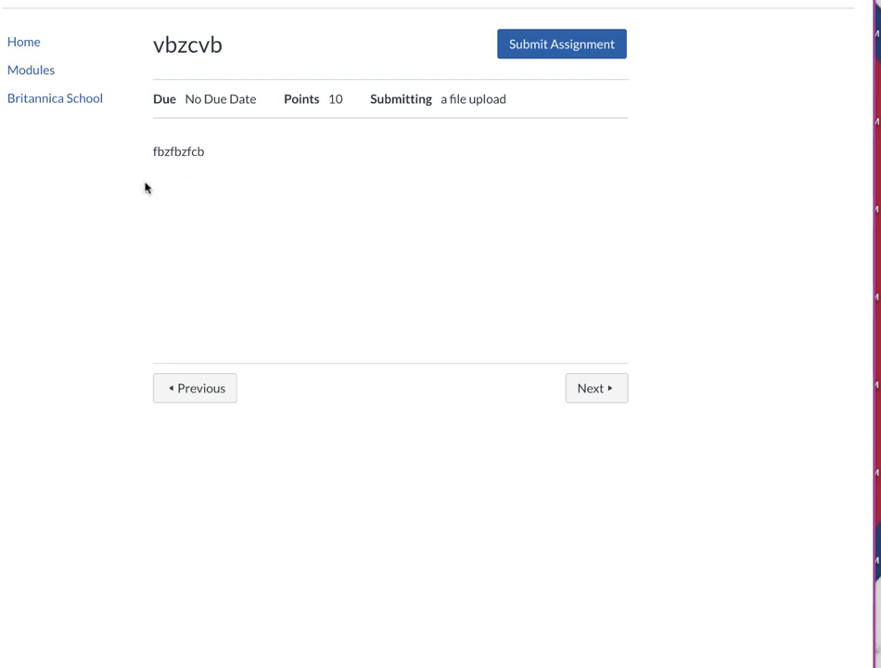
pyautogui.moveTo(458, 208)
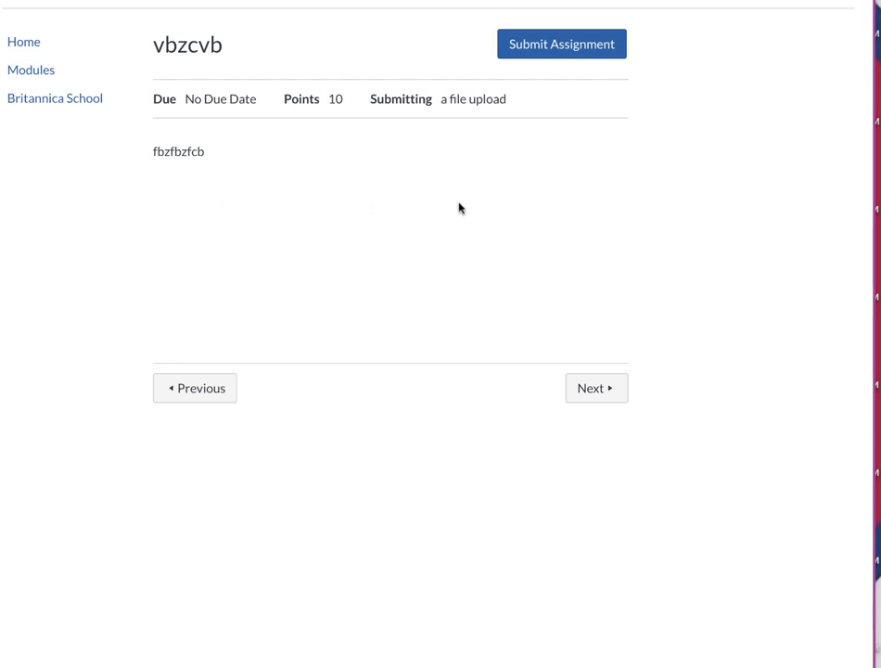
pyautogui.moveTo(557, 195)
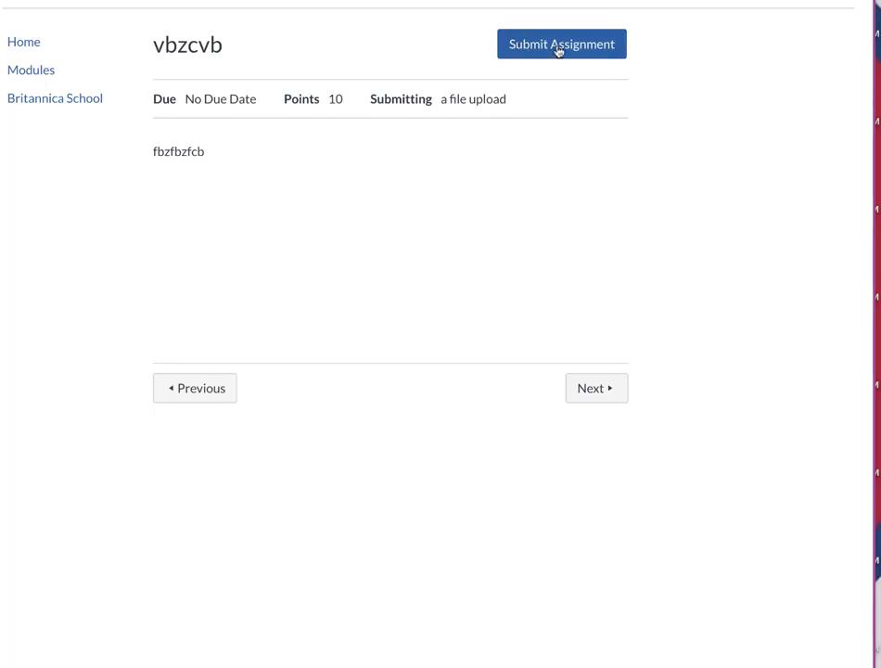
# Step: Start submitting vbzcvb to reach the File Upload form, confirming the leave-site prompt
pyautogui.click(561, 44)
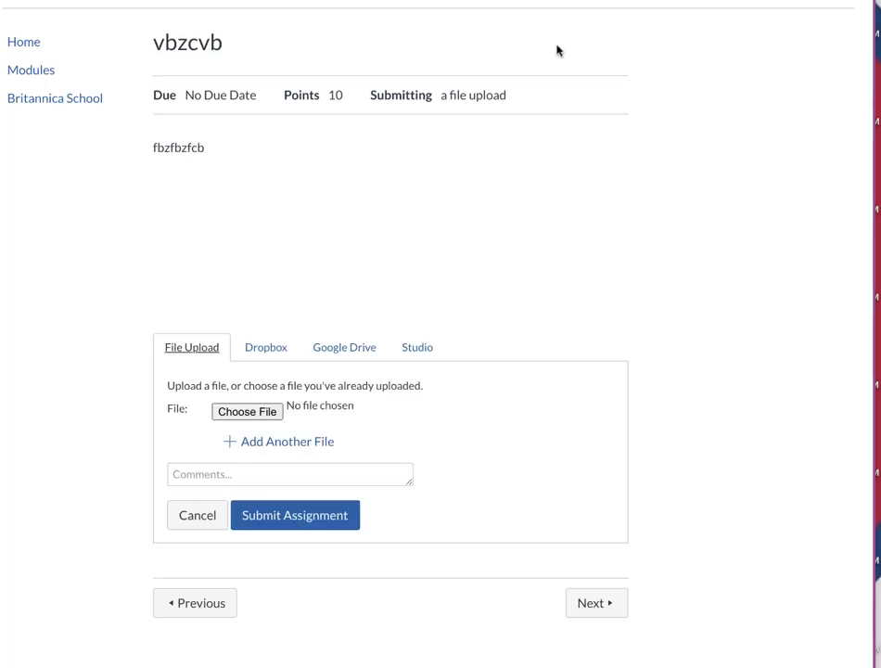
pyautogui.moveTo(609, 141)
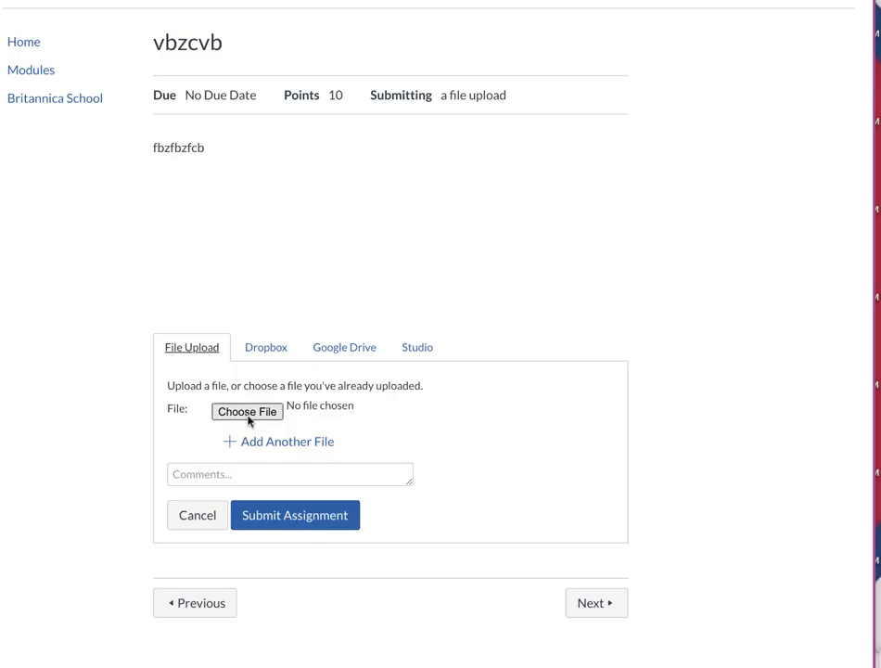
pyautogui.moveTo(360, 412)
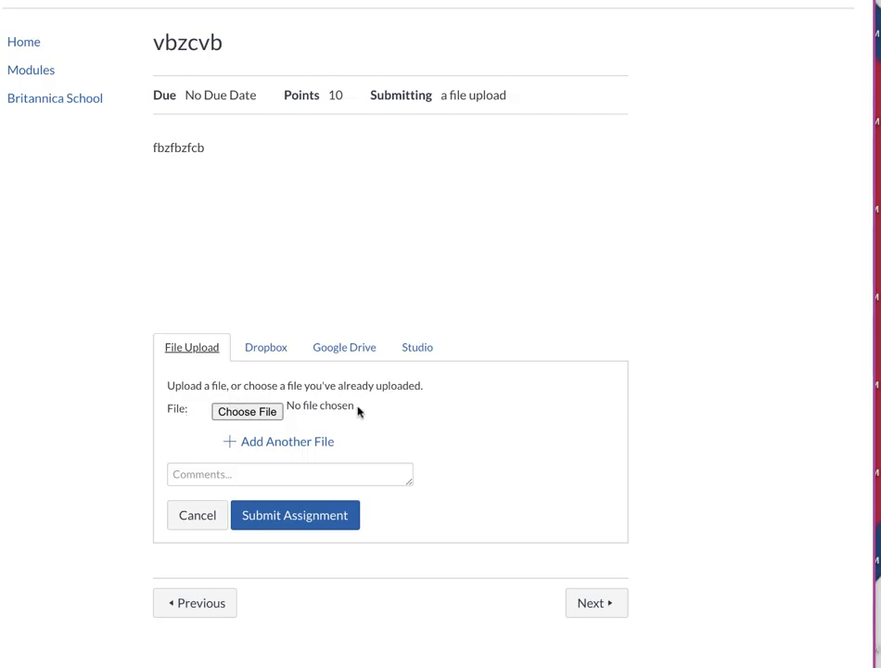
pyautogui.moveTo(319, 412)
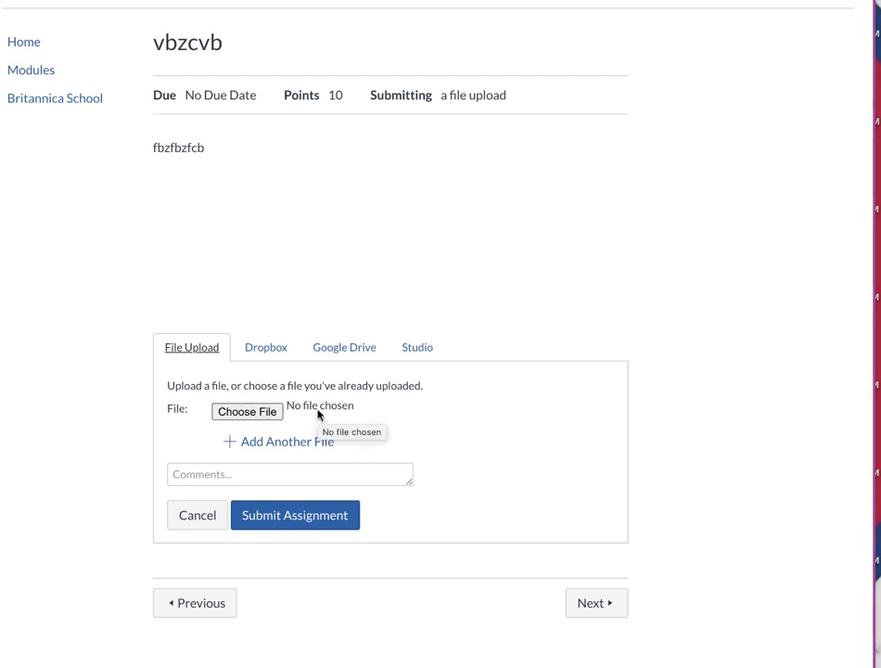
pyautogui.moveTo(605, 412)
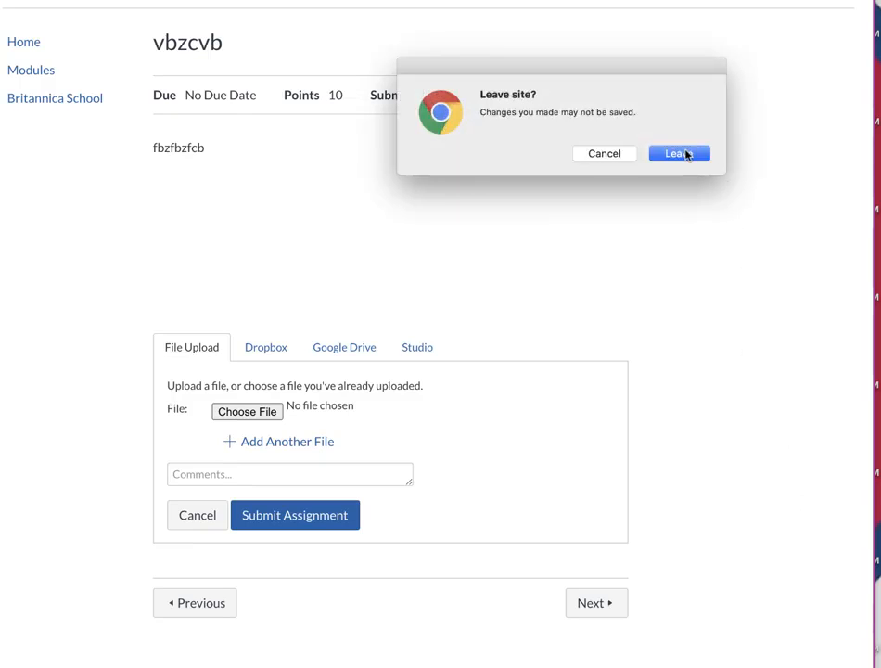
pyautogui.click(679, 152)
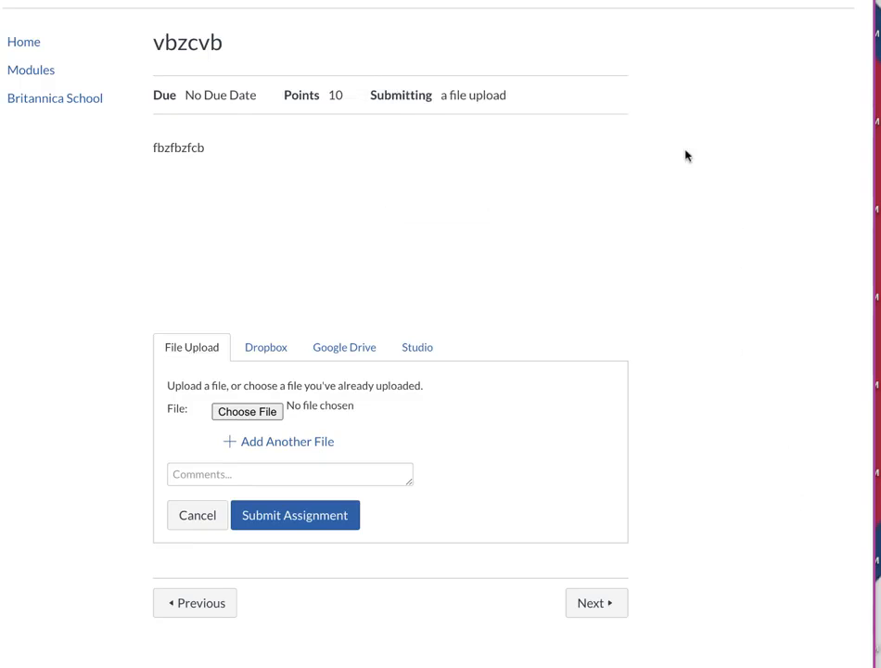